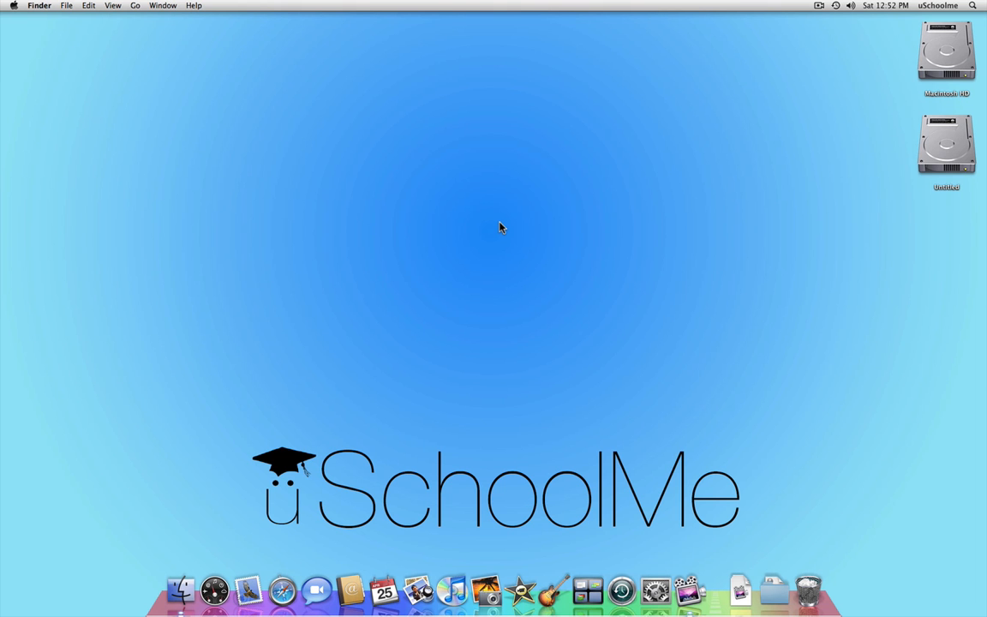
mouse_move(626, 419)
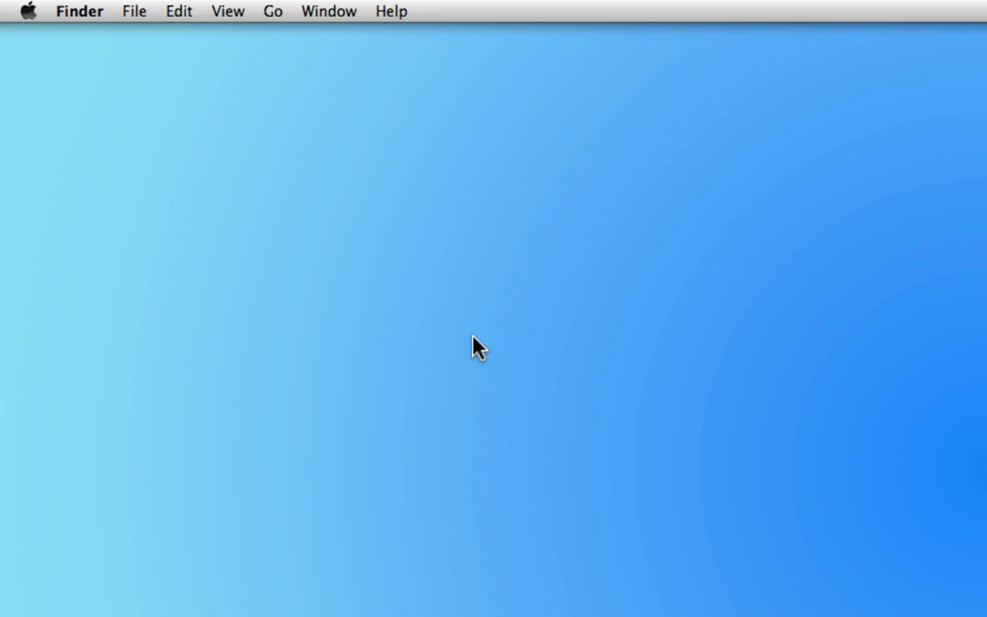
mouse_move(27, 17)
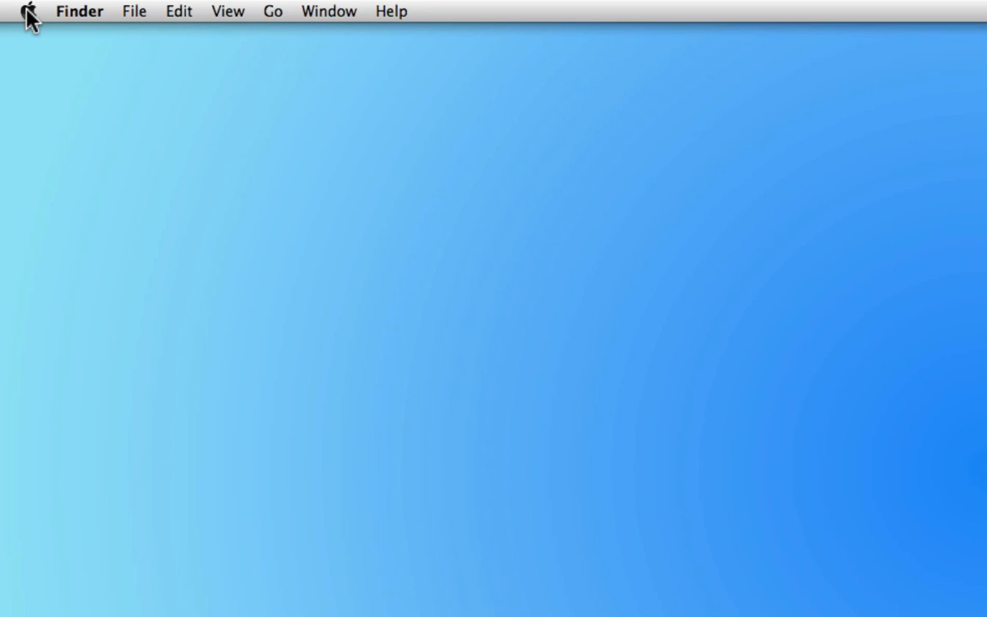
Open Exposé & Spaces in System Preferences and enable Spaces
left_click(26, 11)
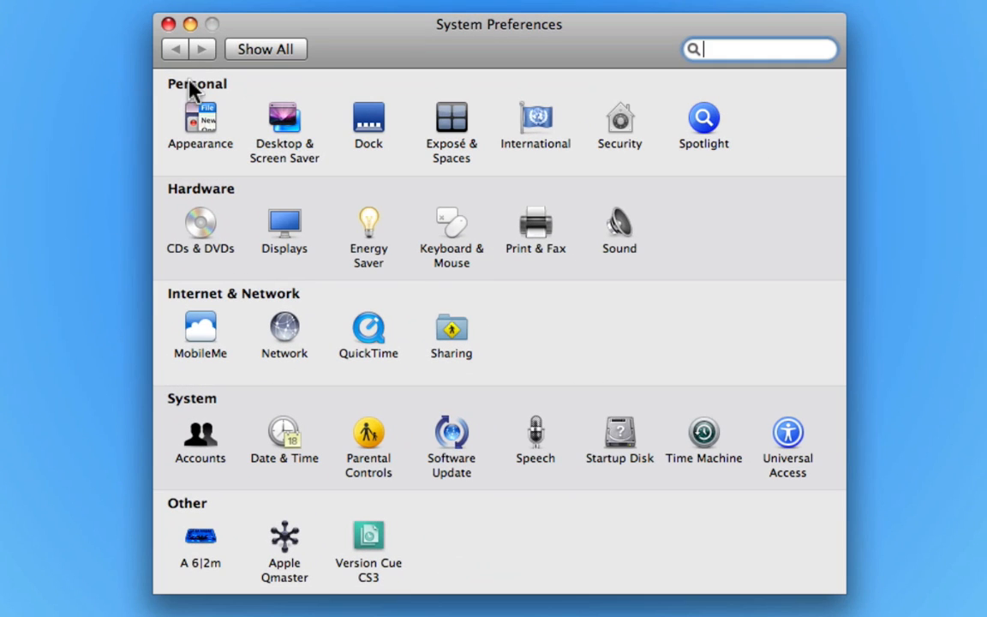
mouse_move(379, 129)
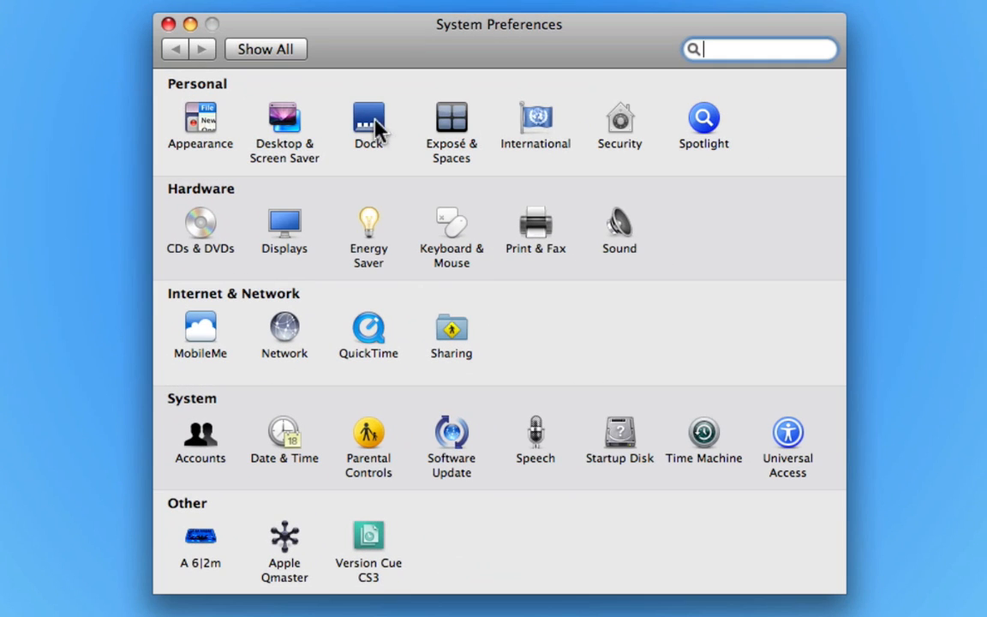
mouse_move(453, 128)
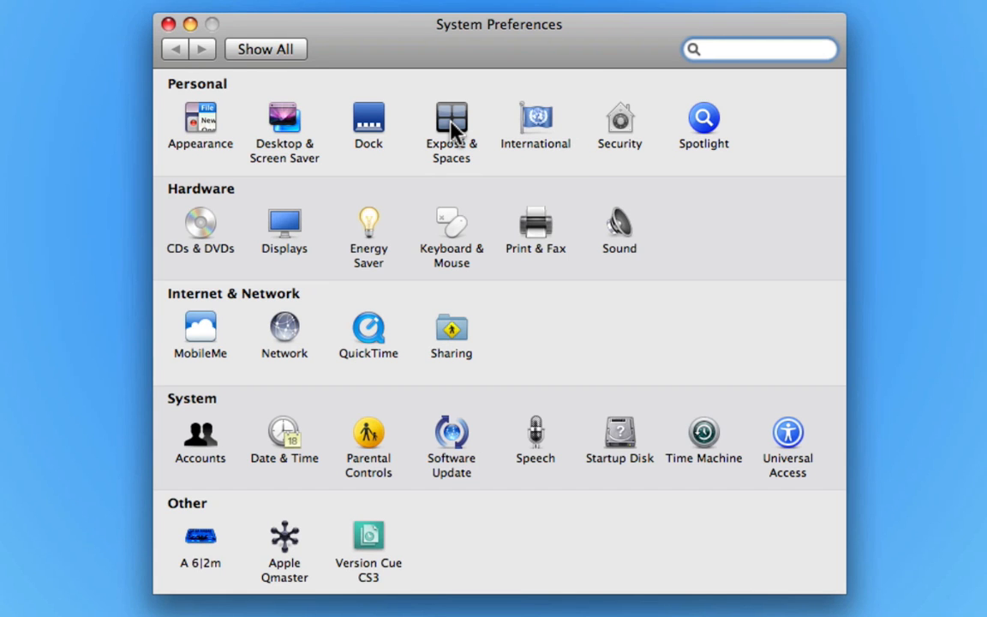
left_click(451, 123)
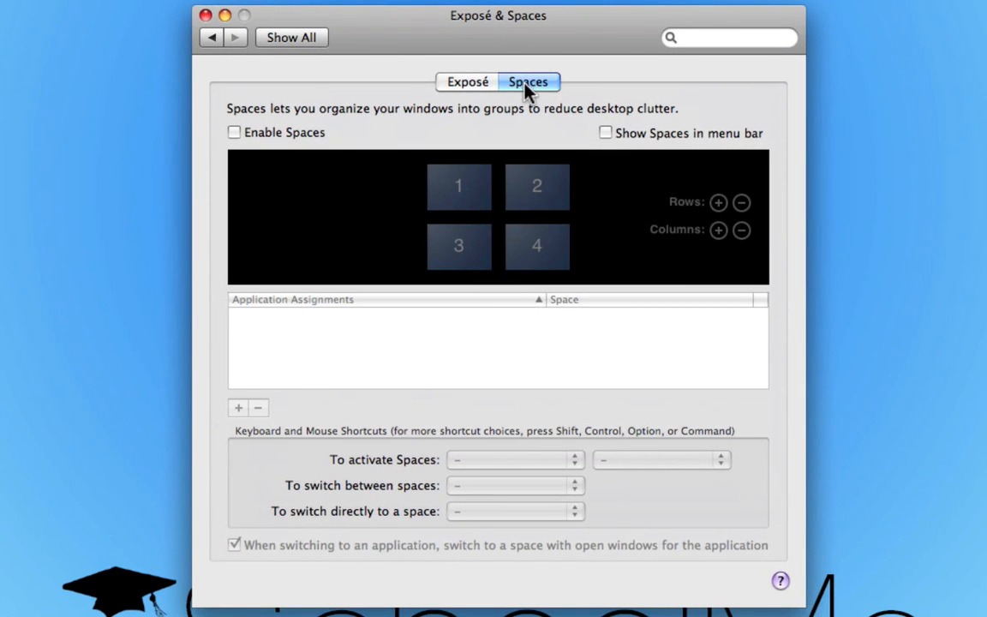
mouse_move(427, 100)
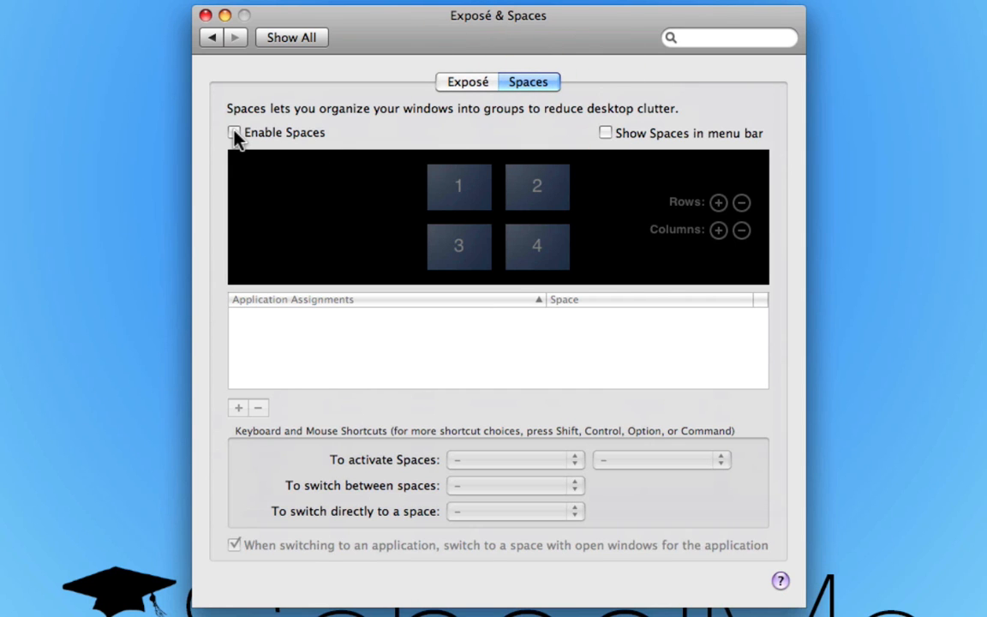
left_click(234, 132)
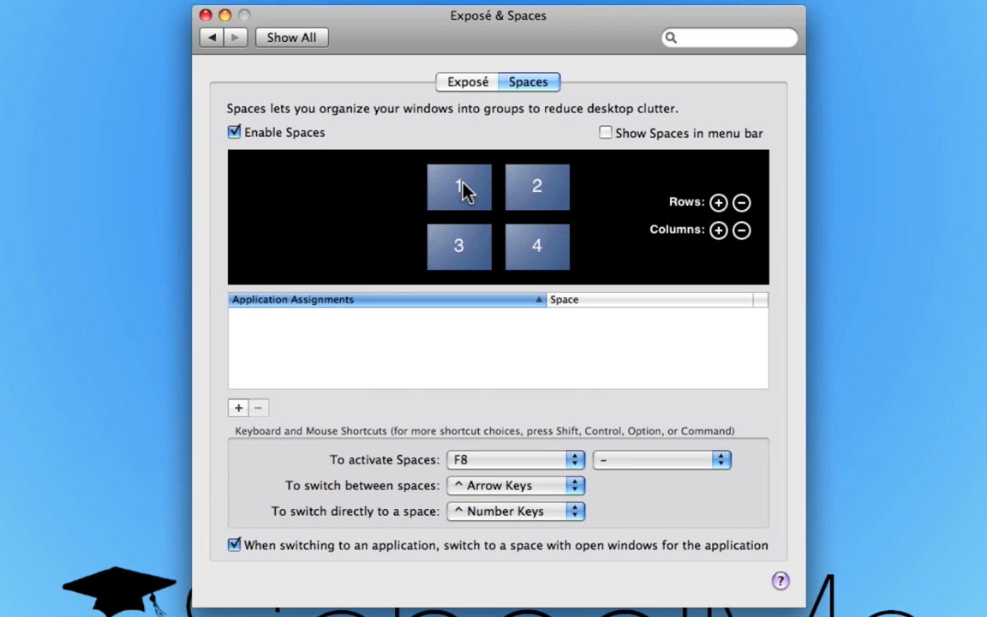
mouse_move(501, 193)
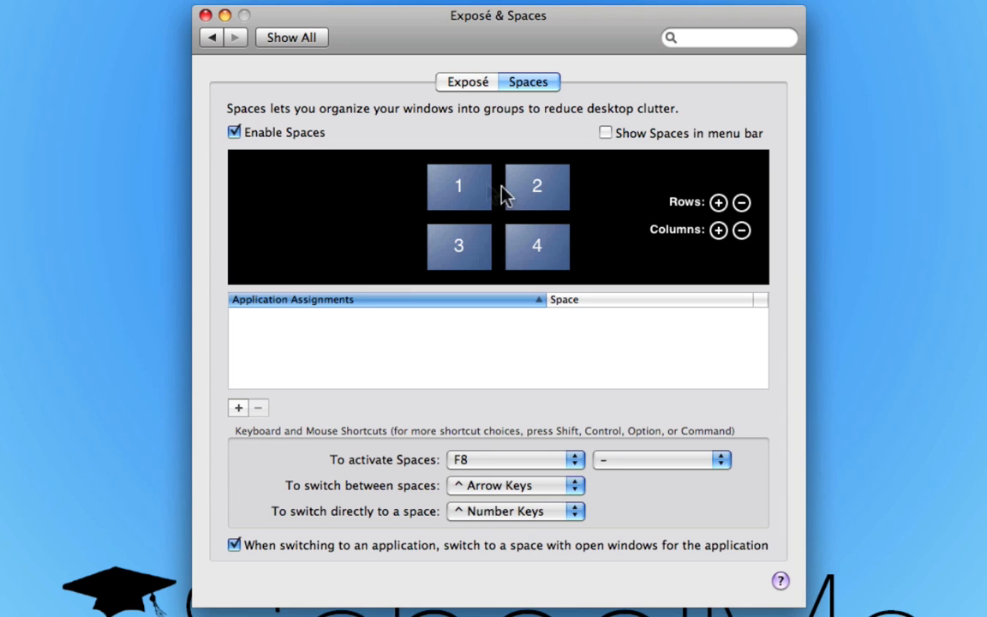
mouse_move(702, 213)
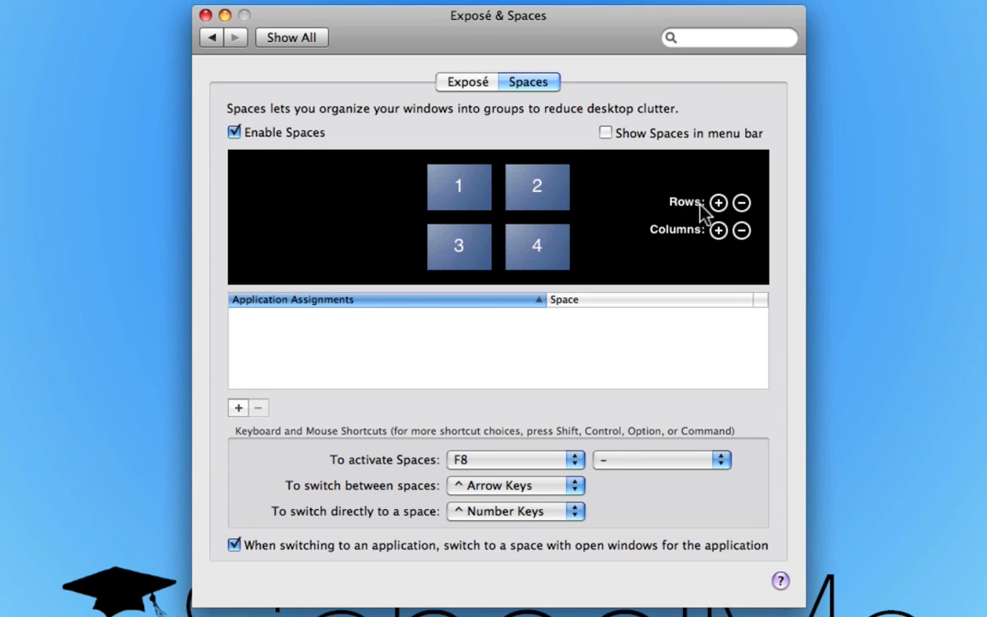
Adjust the Spaces rows and columns until the grid is two by two
left_click(718, 203)
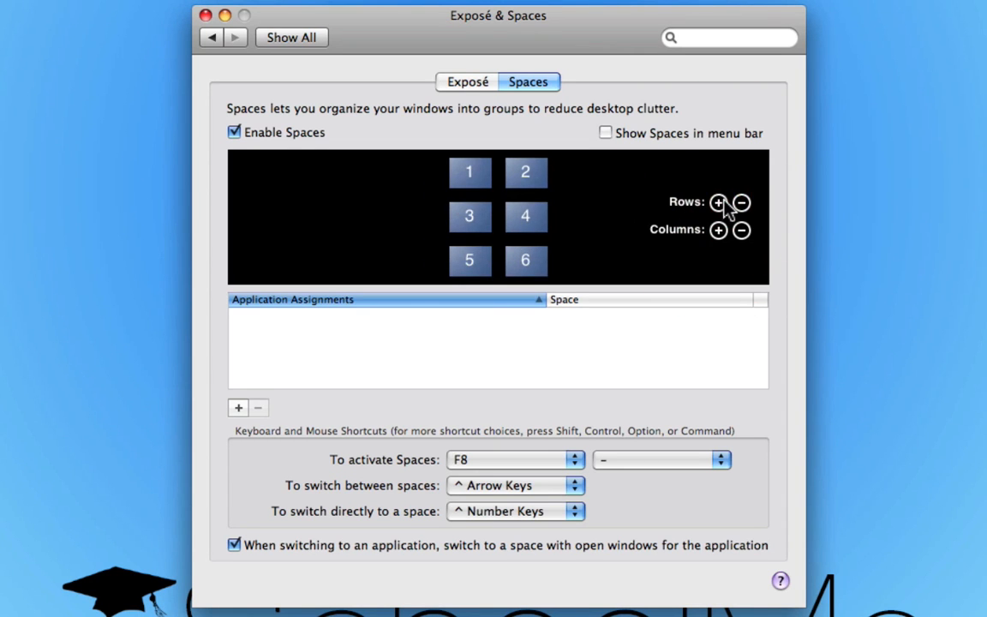
left_click(718, 230)
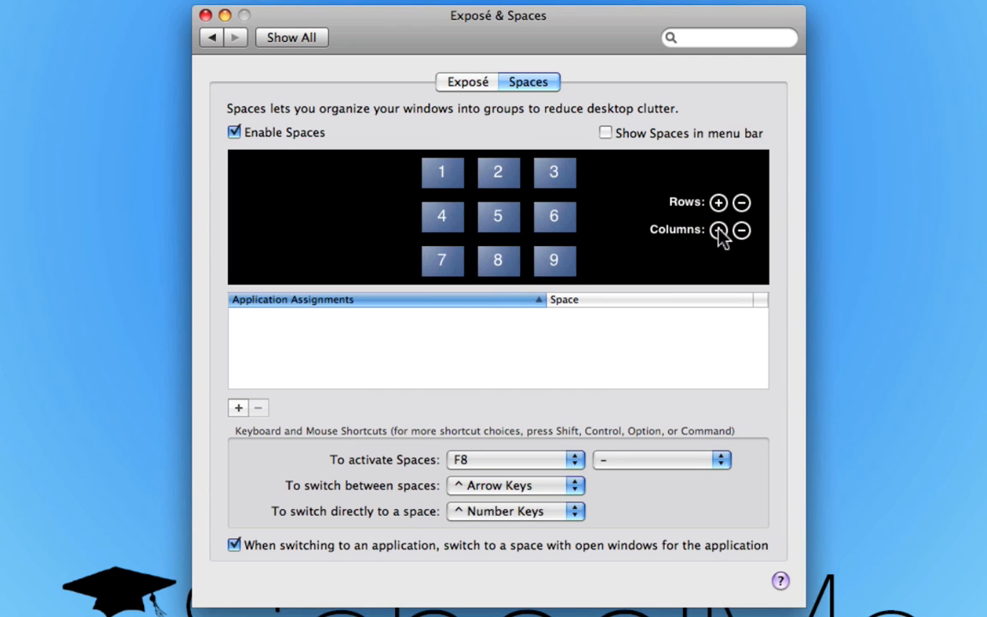
left_click(740, 229)
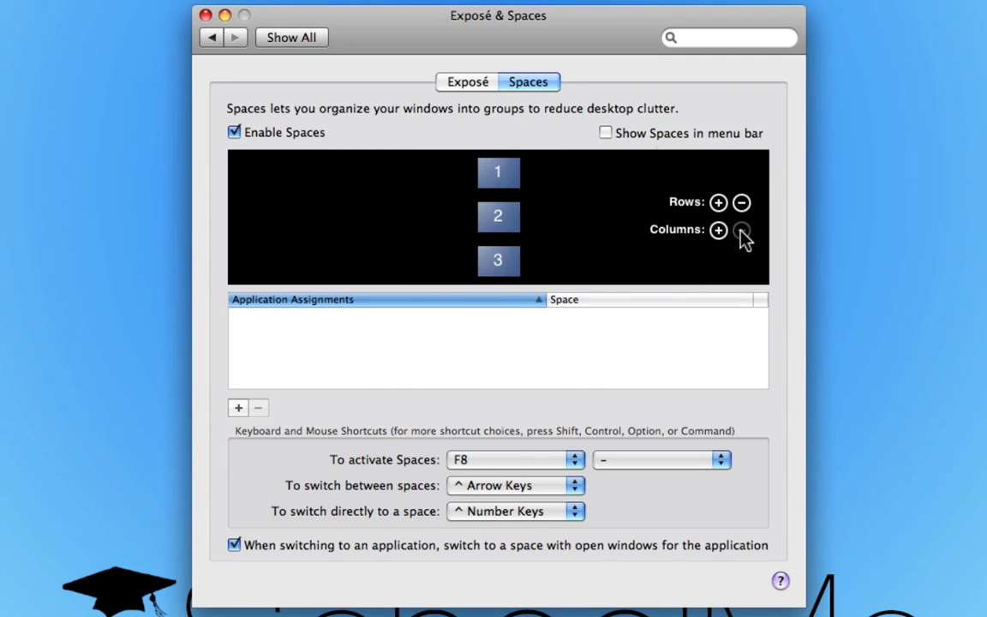
mouse_move(741, 203)
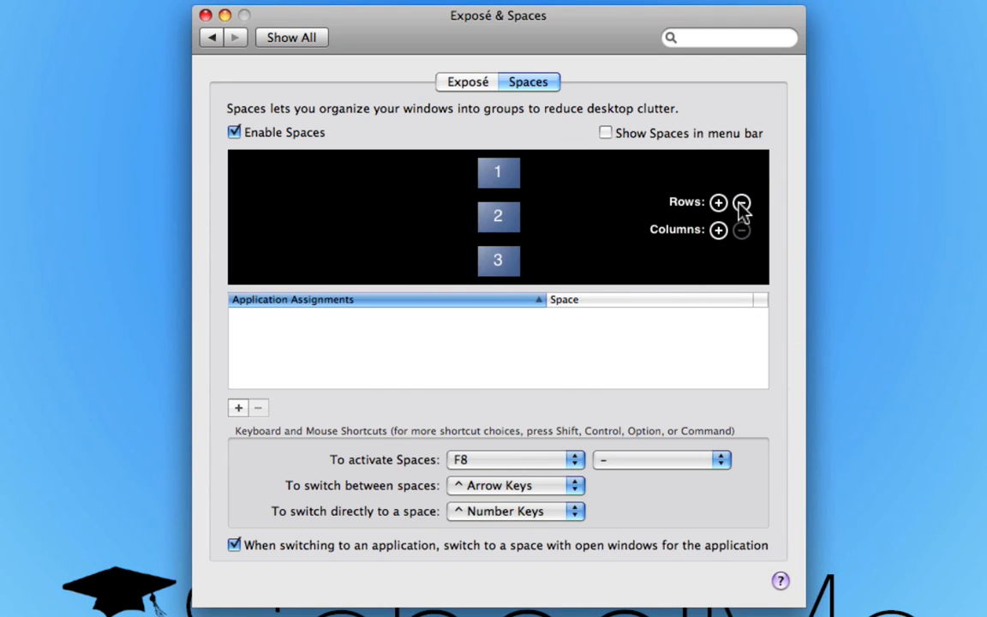
left_click(741, 203)
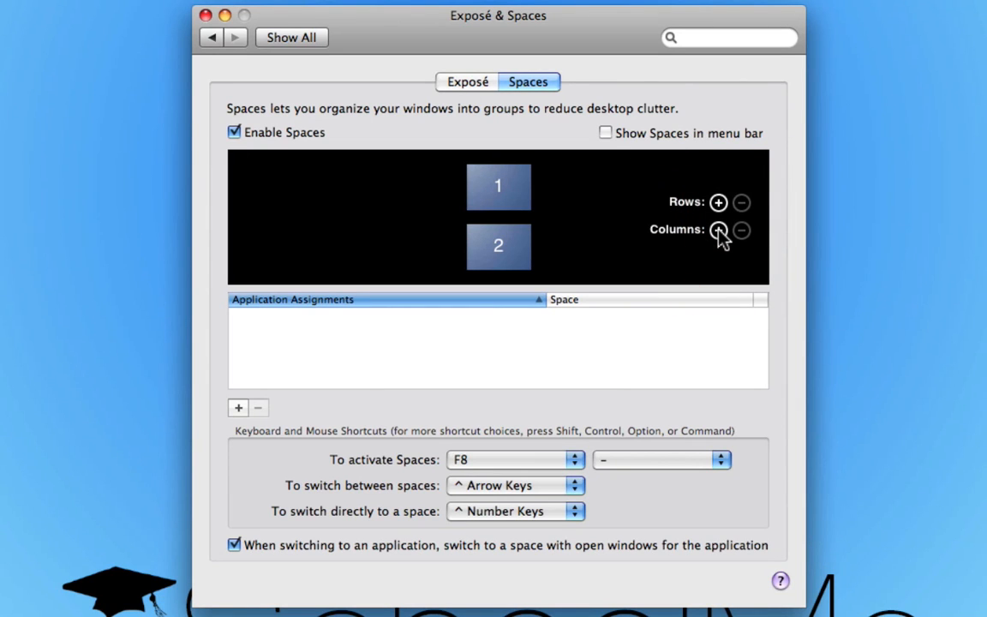
left_click(719, 230)
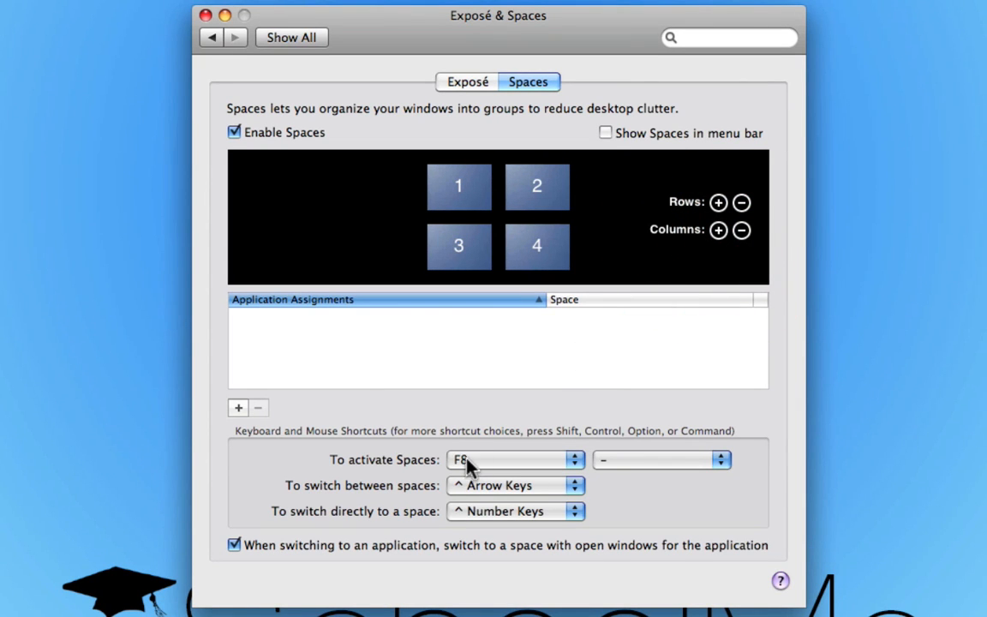
mouse_move(501, 464)
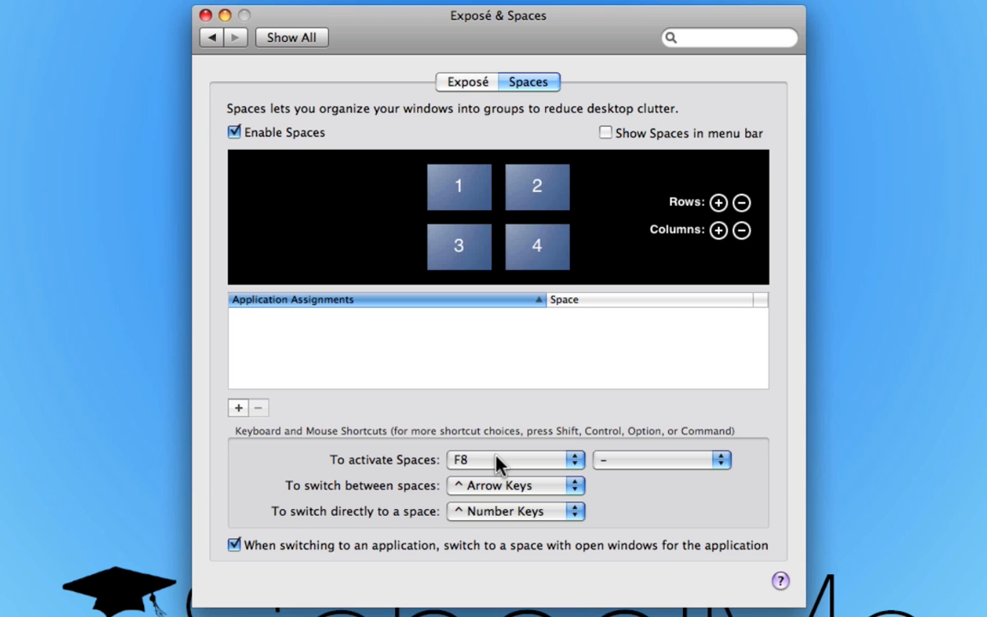
mouse_move(541, 472)
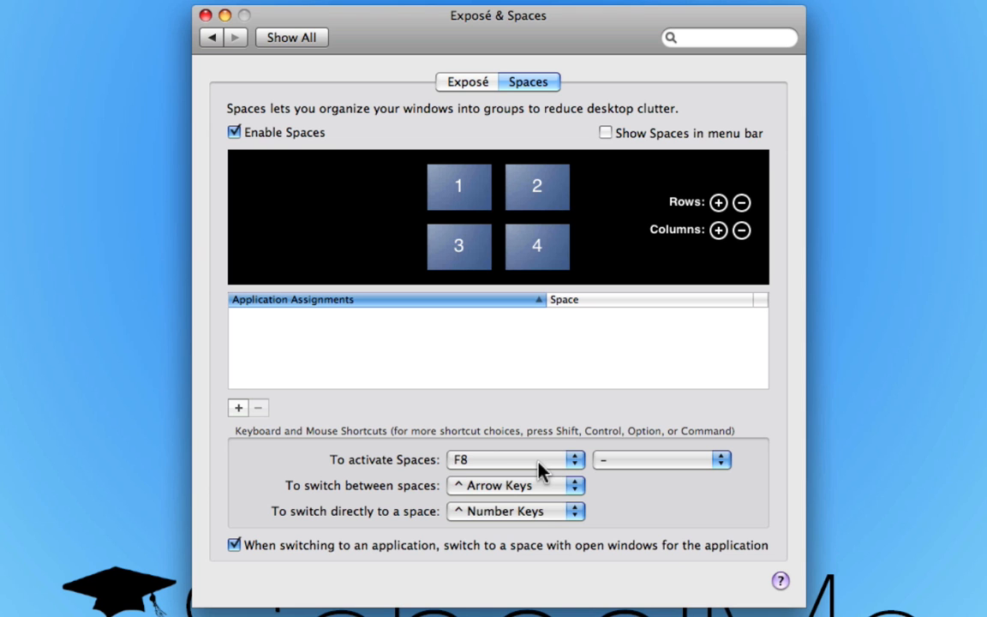
mouse_move(525, 465)
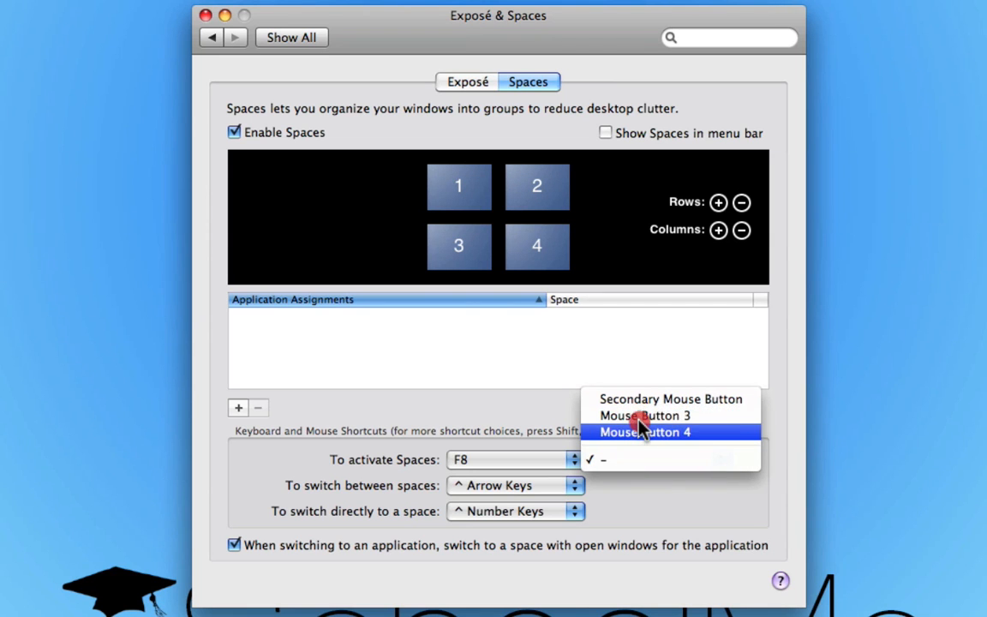
mouse_move(644, 416)
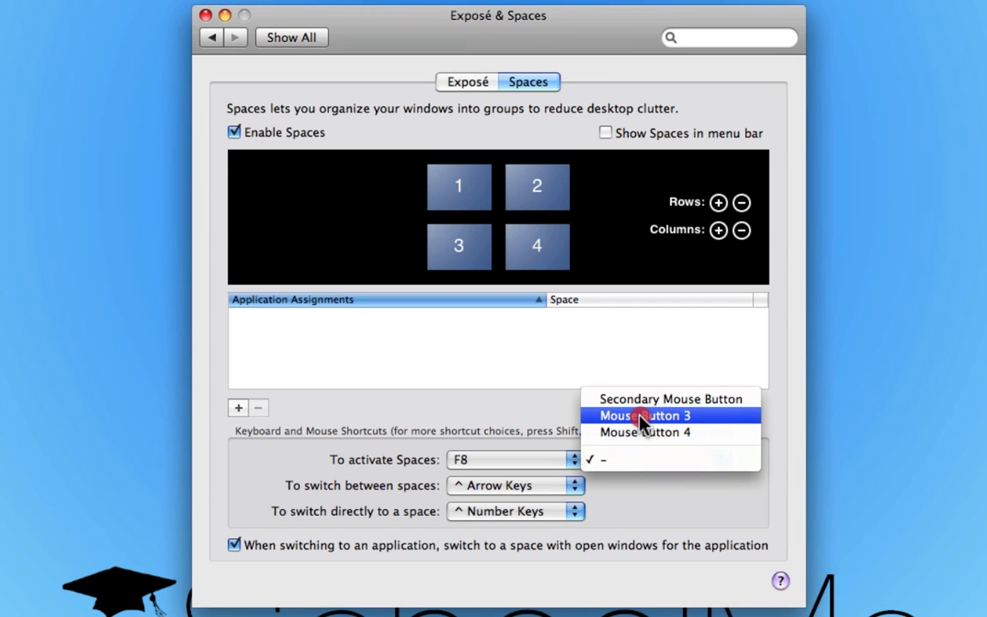
Set Spaces activation to Mouse Button 3, switching to ⌘ Arrow Keys, jumping to ⌘ Number Keys
left_click(644, 416)
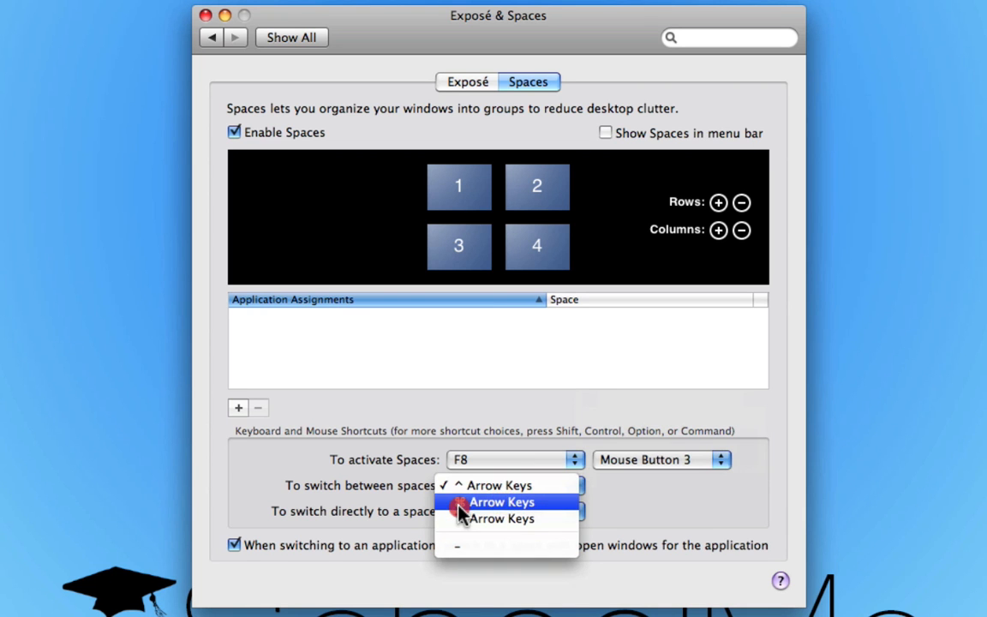
left_click(501, 519)
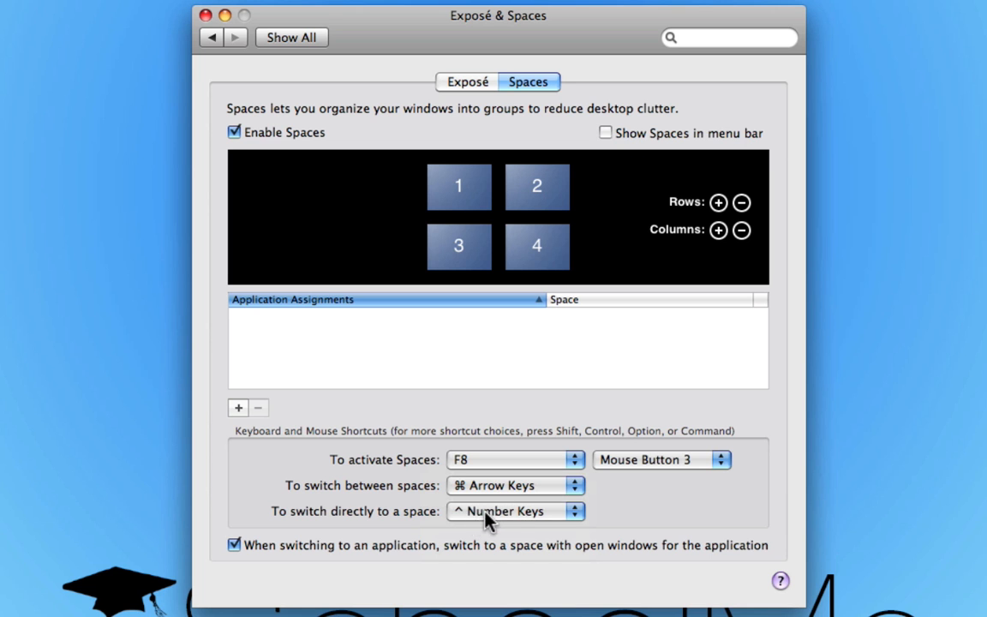
left_click(514, 511)
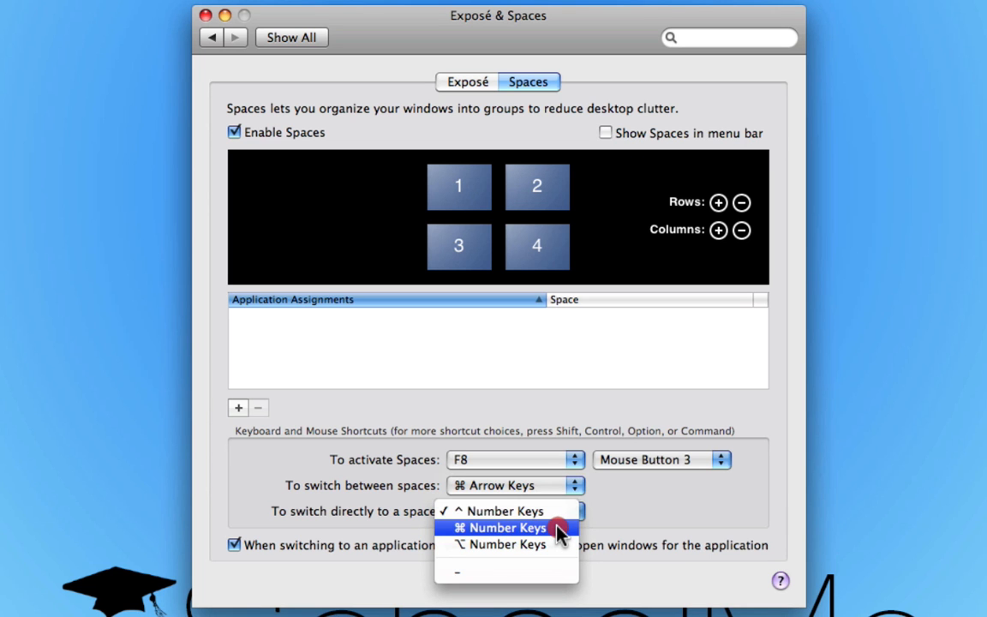
left_click(505, 527)
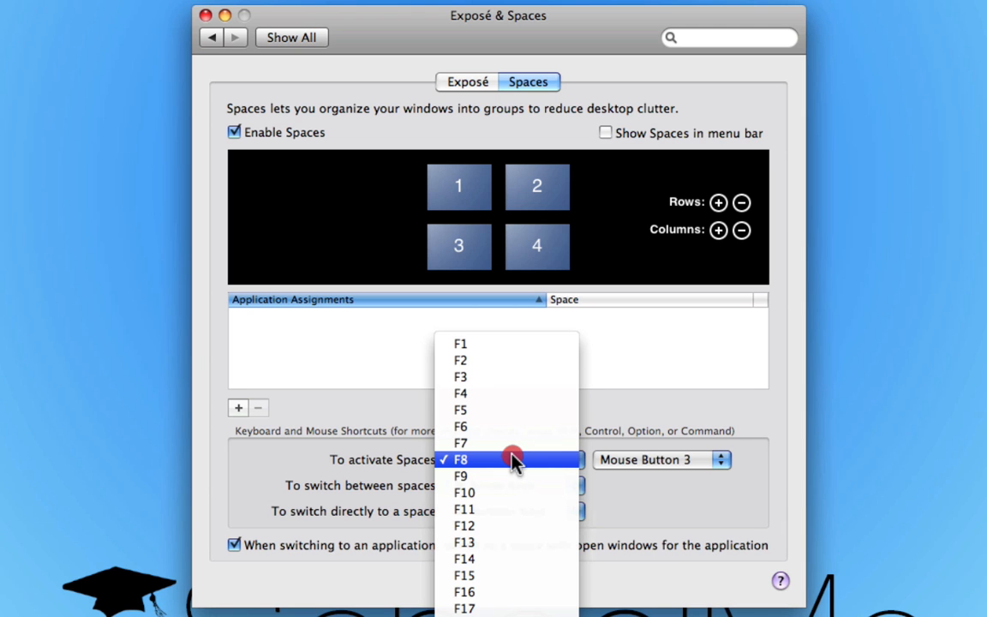
mouse_move(502, 542)
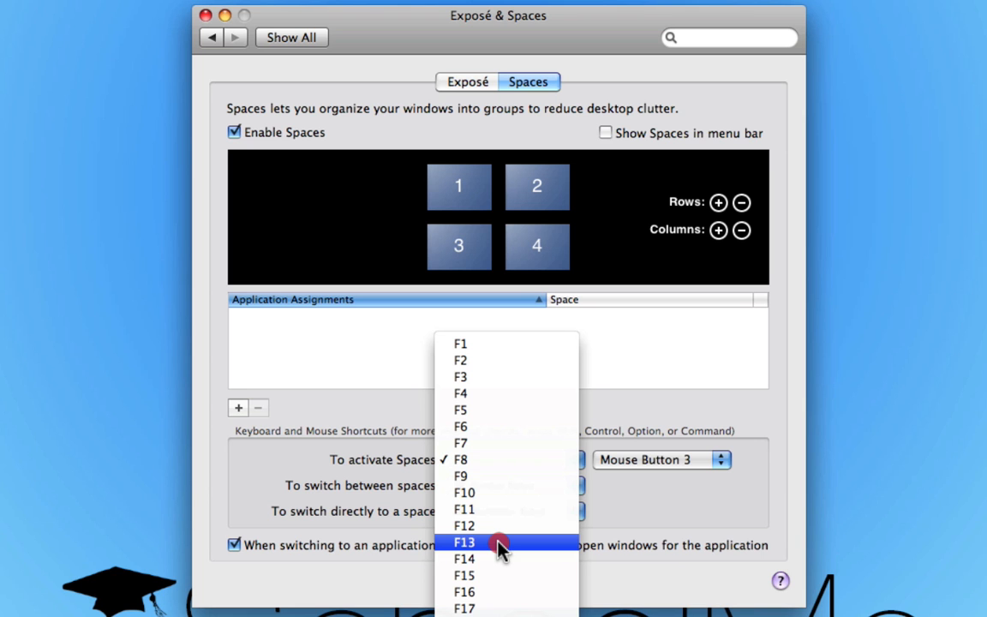
Make F13 the Spaces key, show Spaces in the menu bar, and close preferences
left_click(464, 541)
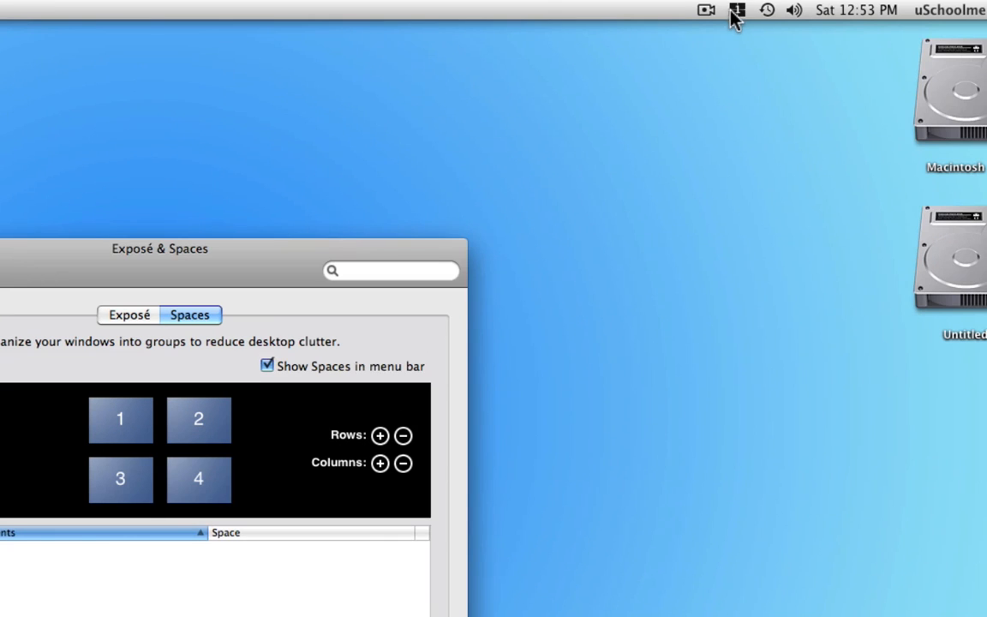
left_click(737, 10)
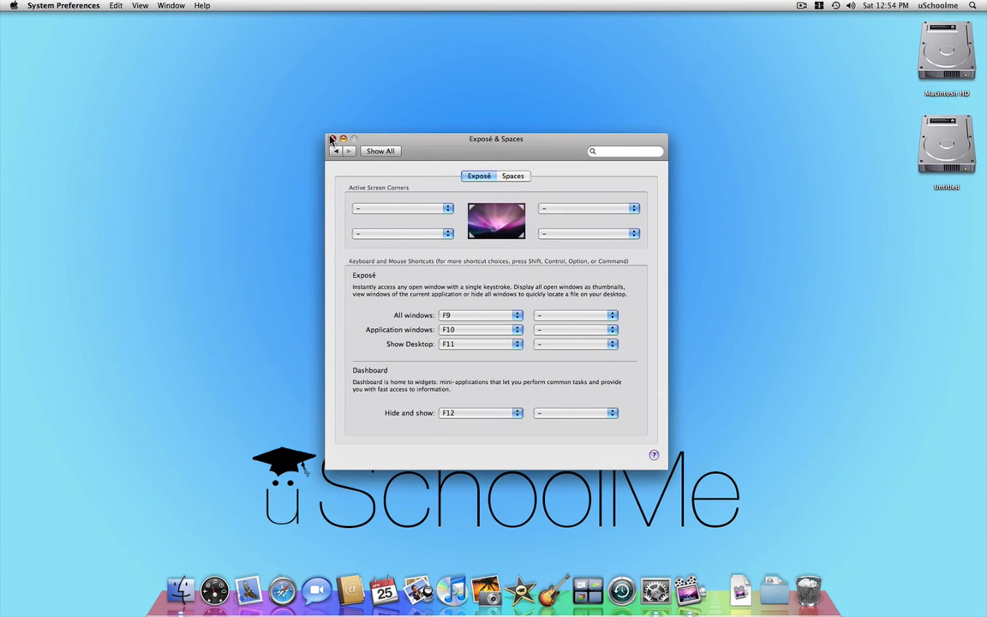
left_click(332, 139)
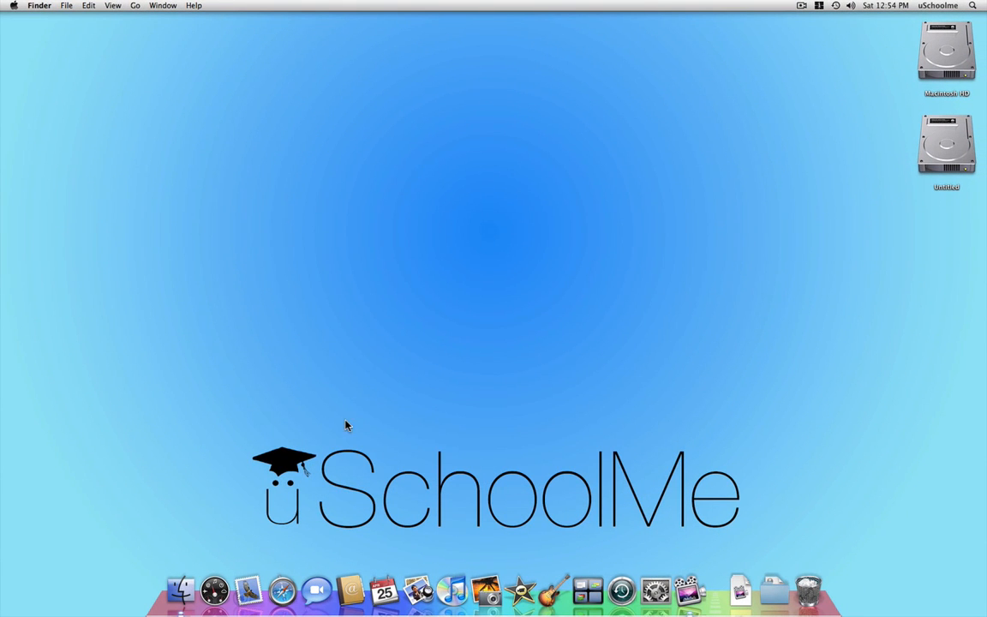
Launch Mail, Safari, iChat and System Preferences from the Dock
left_click(249, 590)
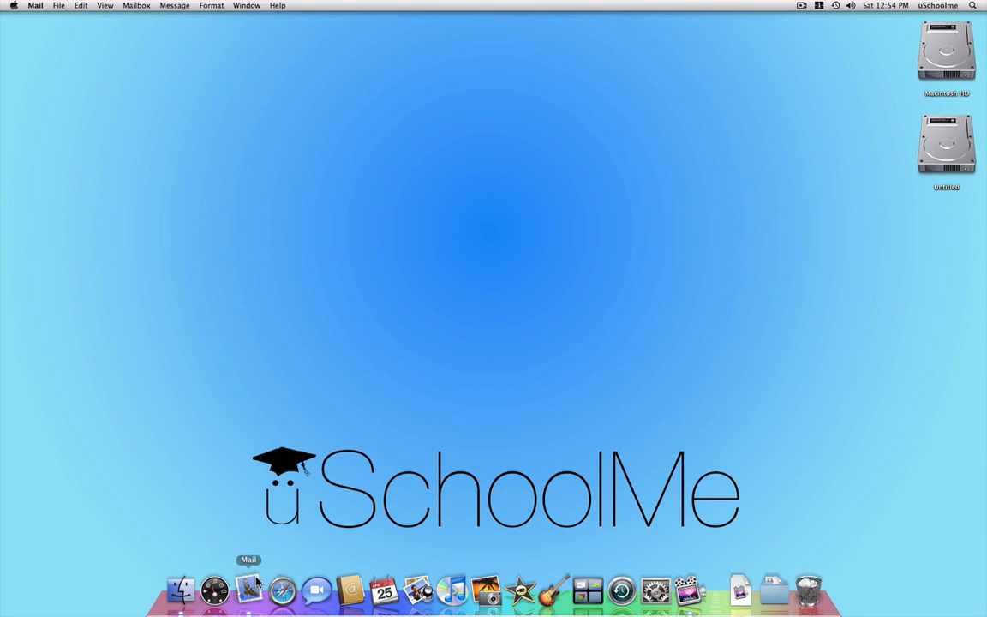
left_click(282, 589)
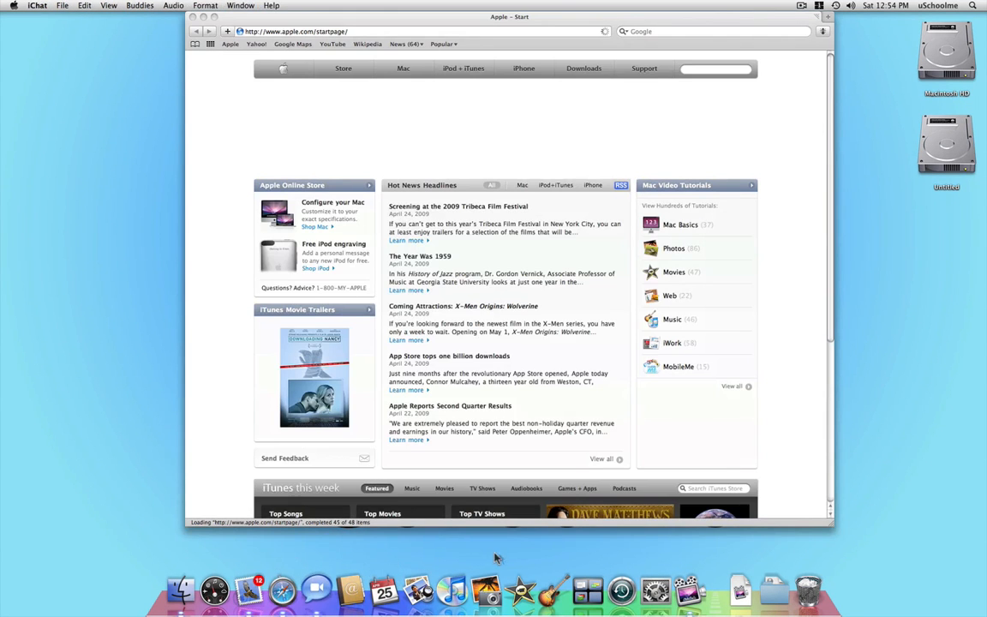
left_click(656, 589)
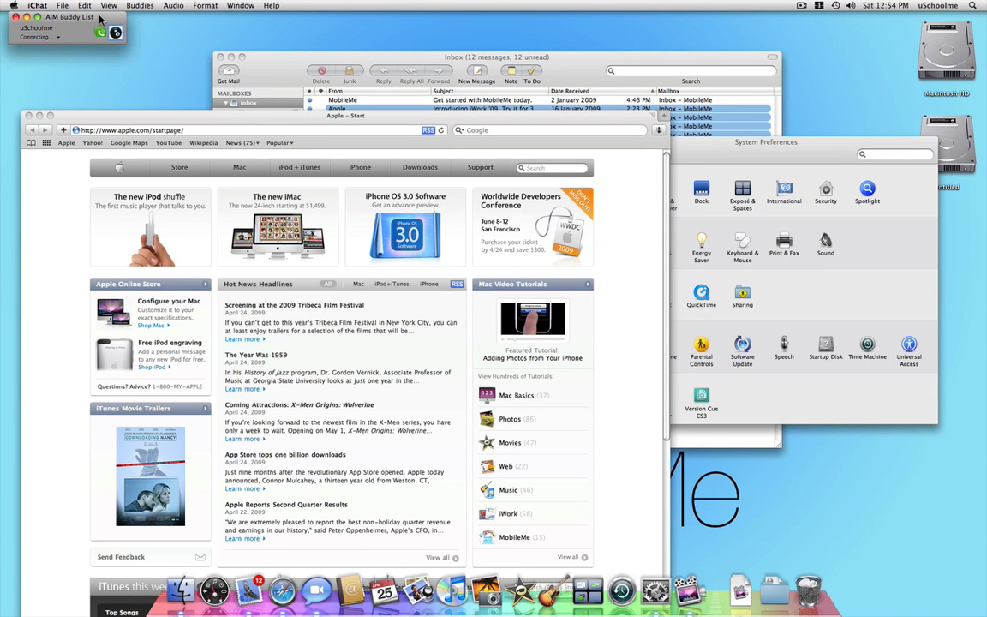
Use F13 to show the Spaces overview, arrange the windows, and exit it
key("F13")
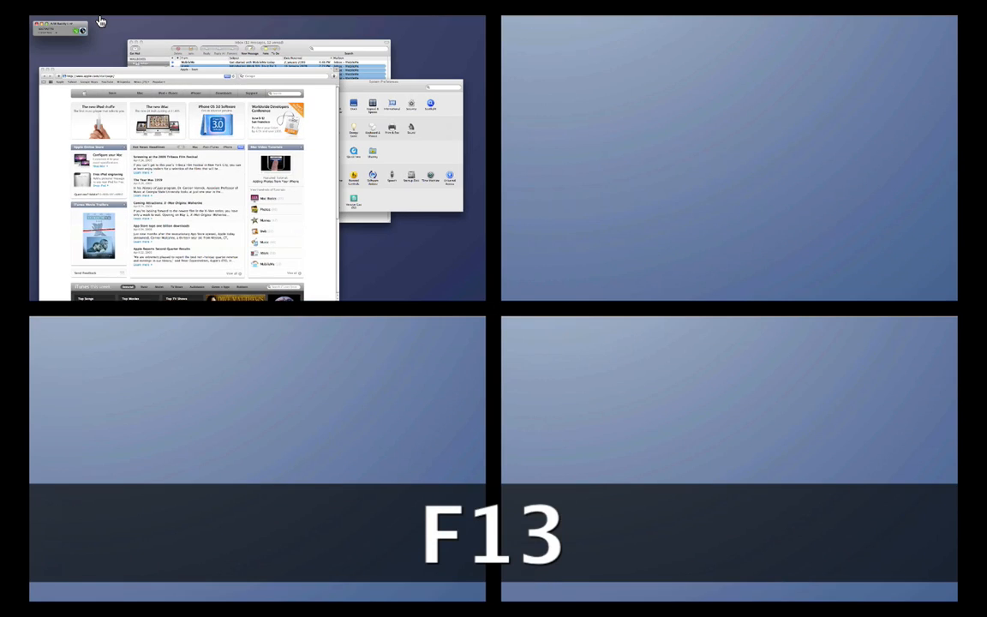
key("f13")
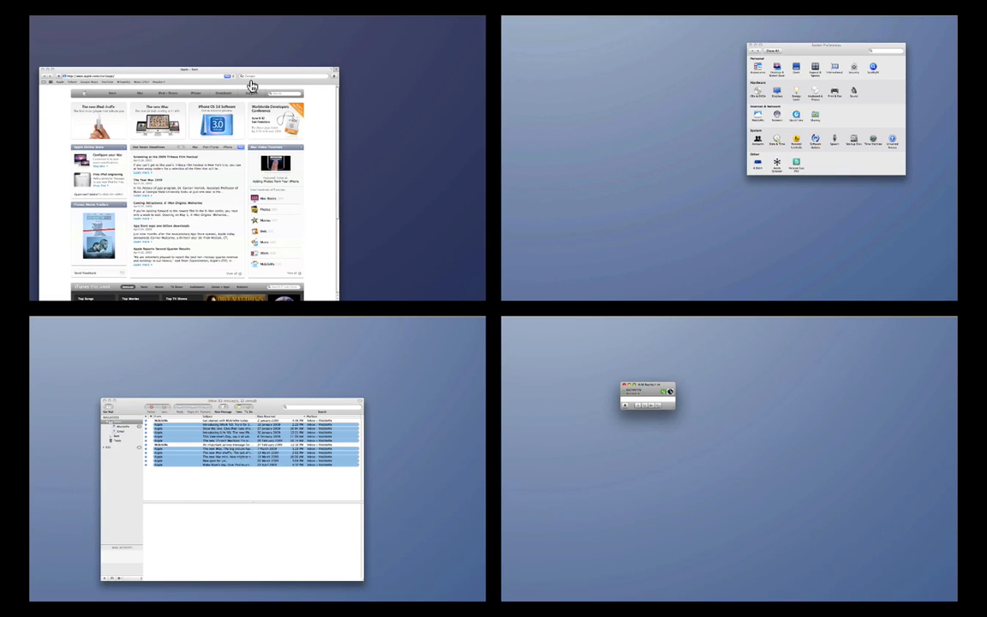
mouse_move(220, 44)
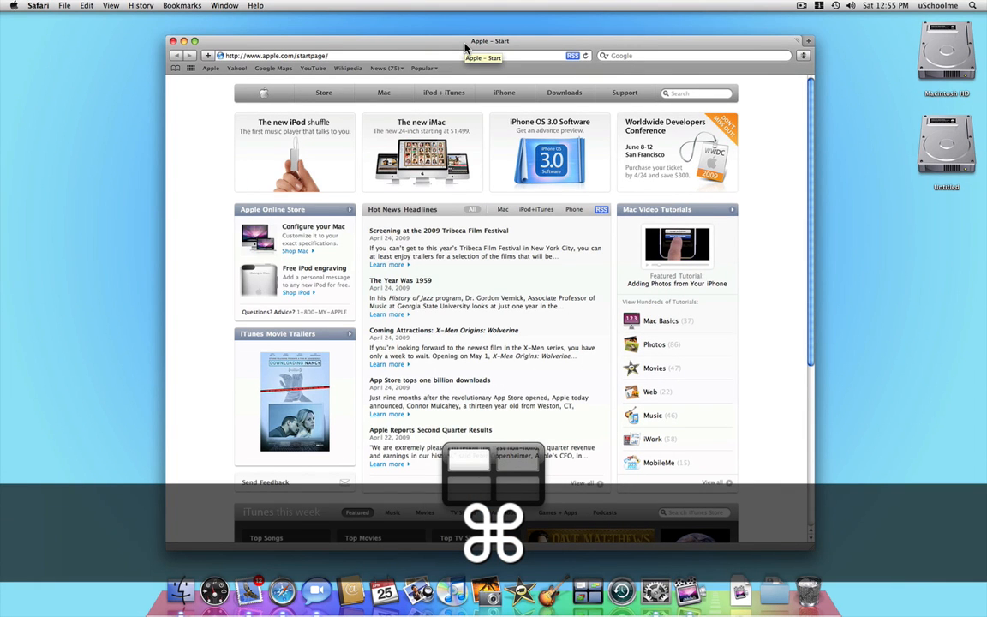
Switch spaces with ⌘4, ⌘1, the F13 overview, and ⌘→ to an empty space
key("cmd+4")
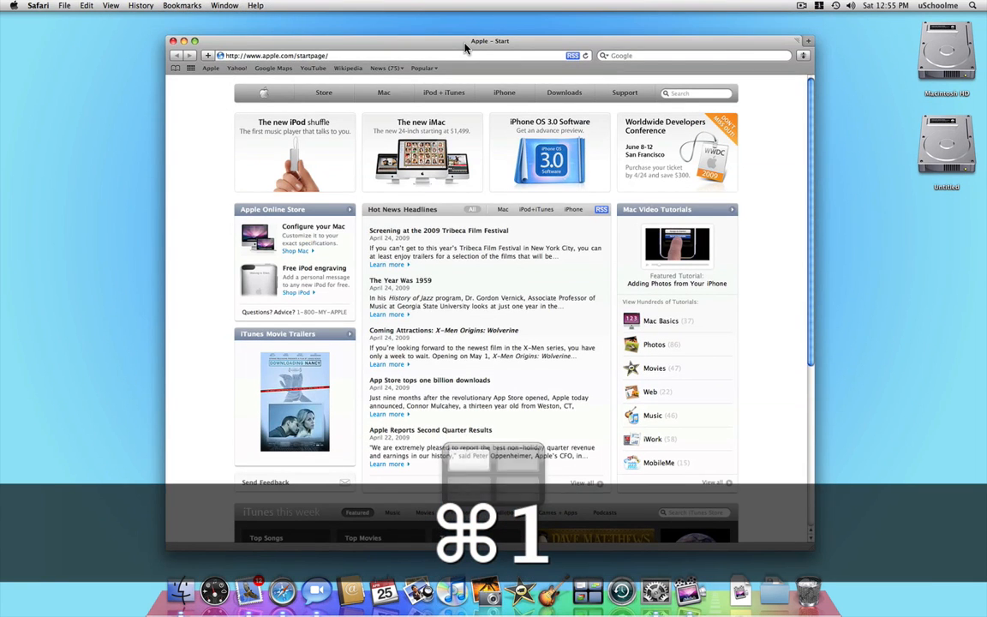
key("cmd+1")
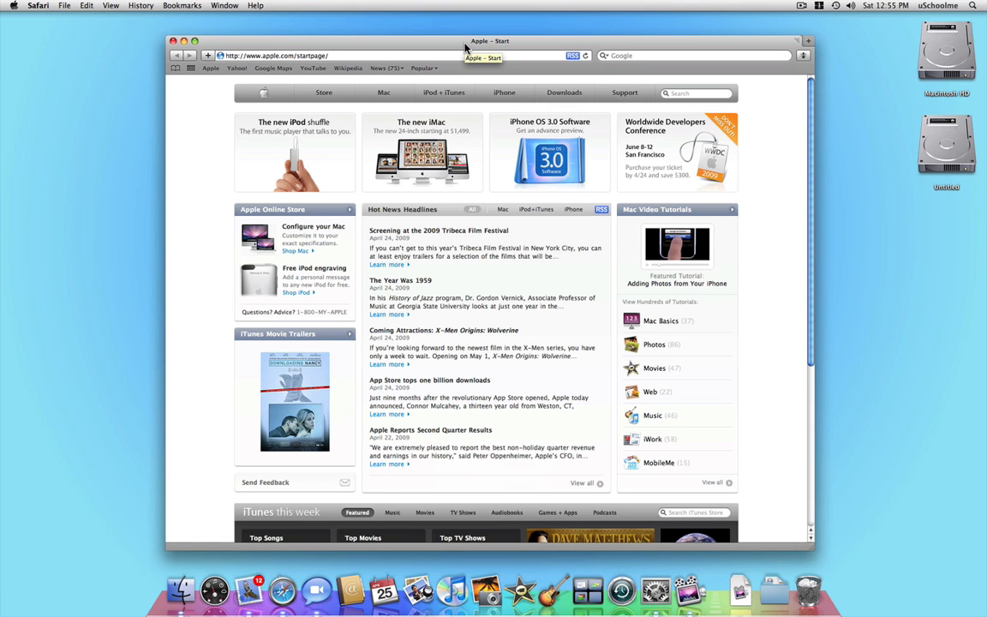
key("F13")
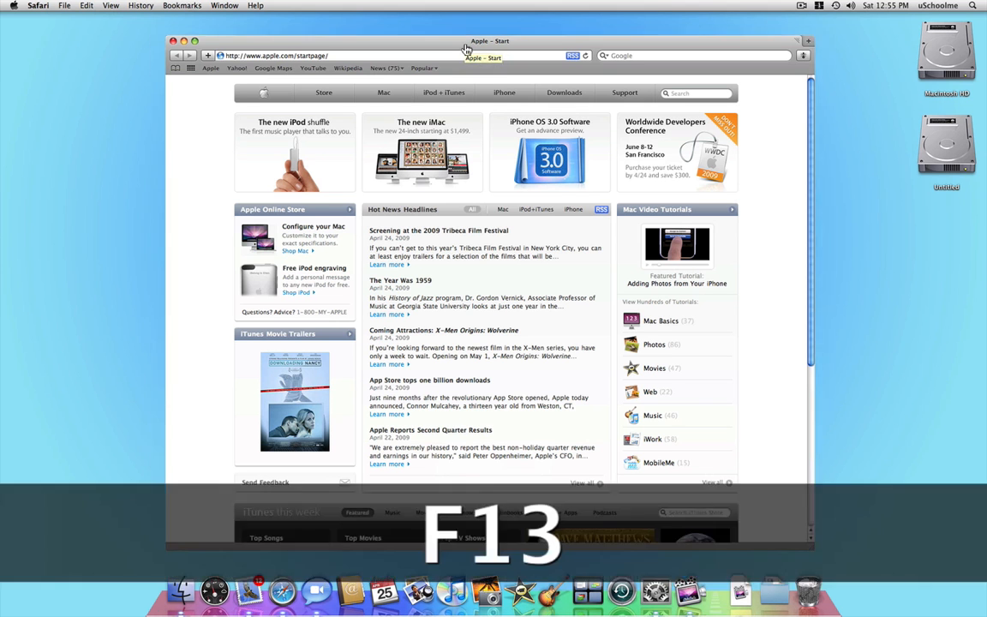
key("F13")
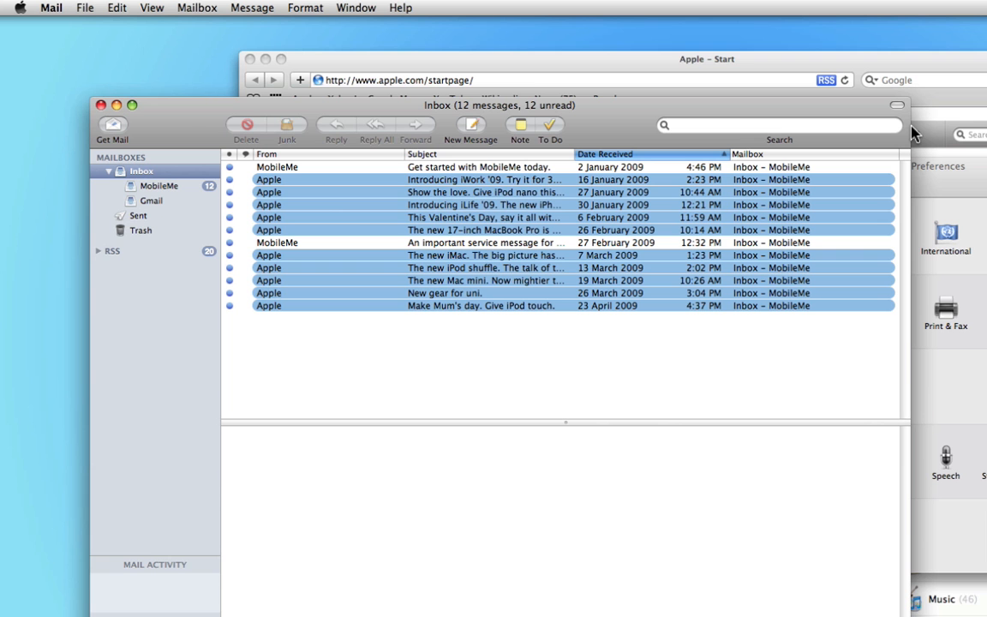
key("cmd+Right")
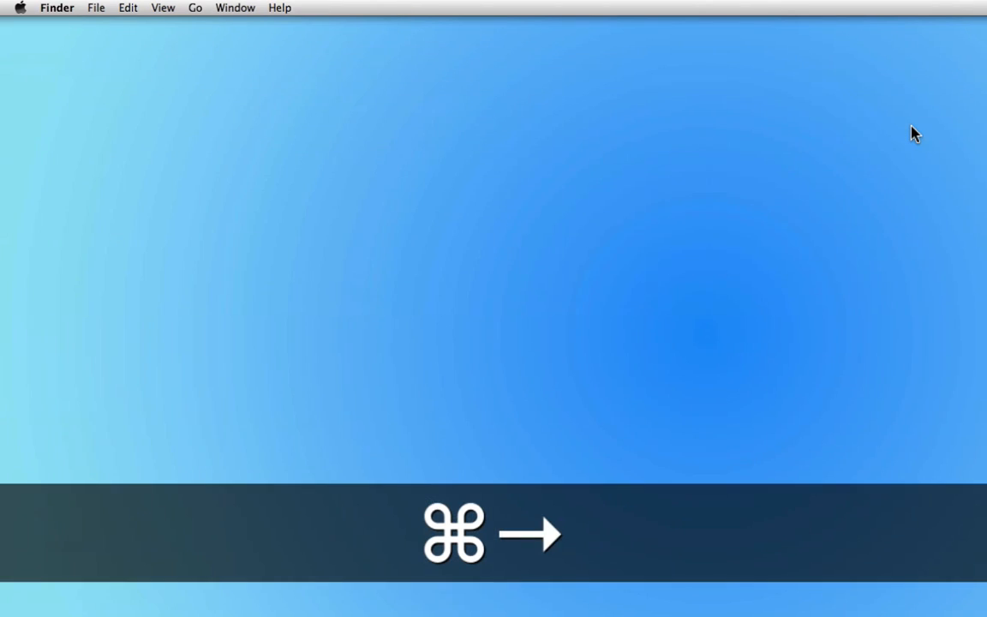